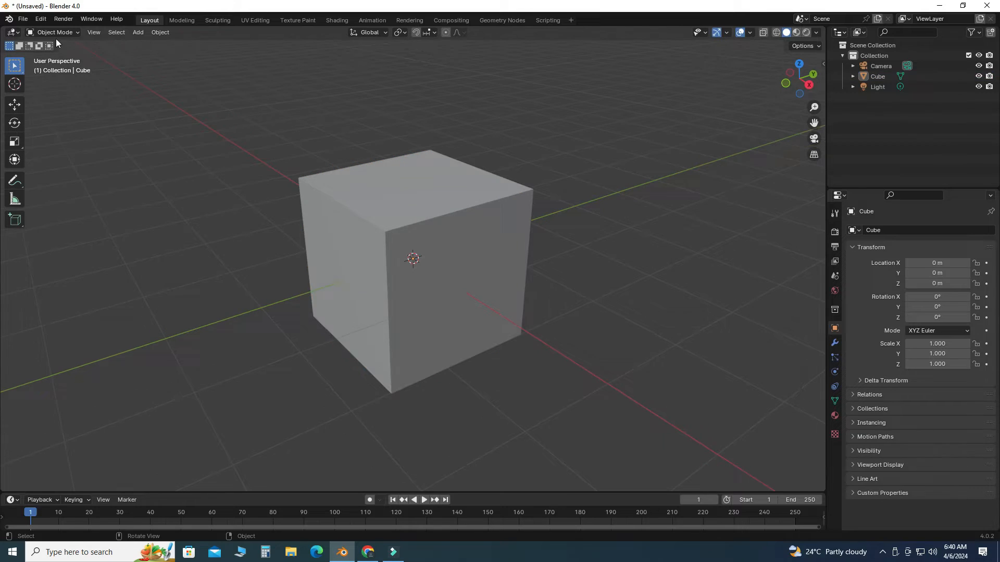
Delete the default cube's front face in Edit Mode, leaving an open shell
key(Tab)
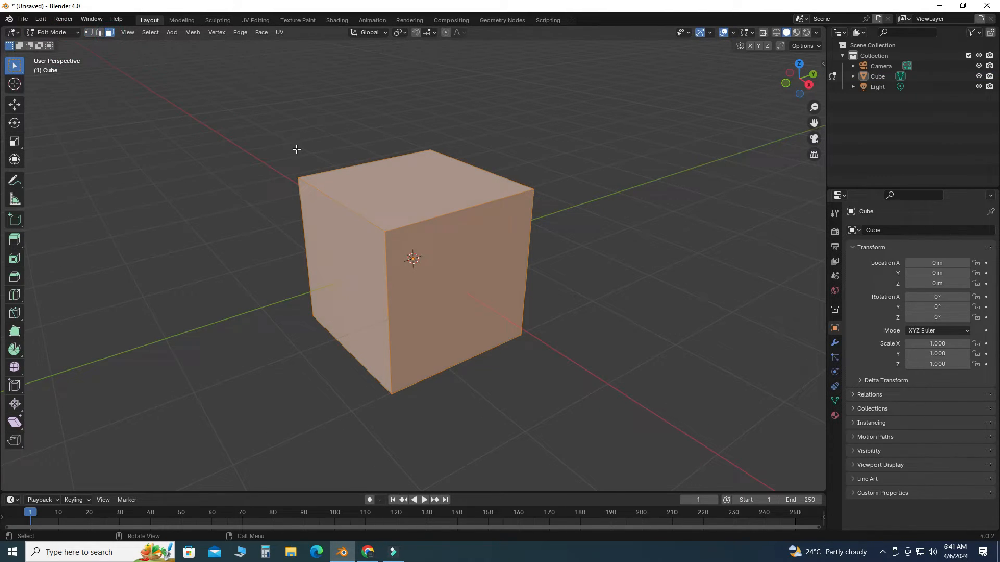
click(463, 263)
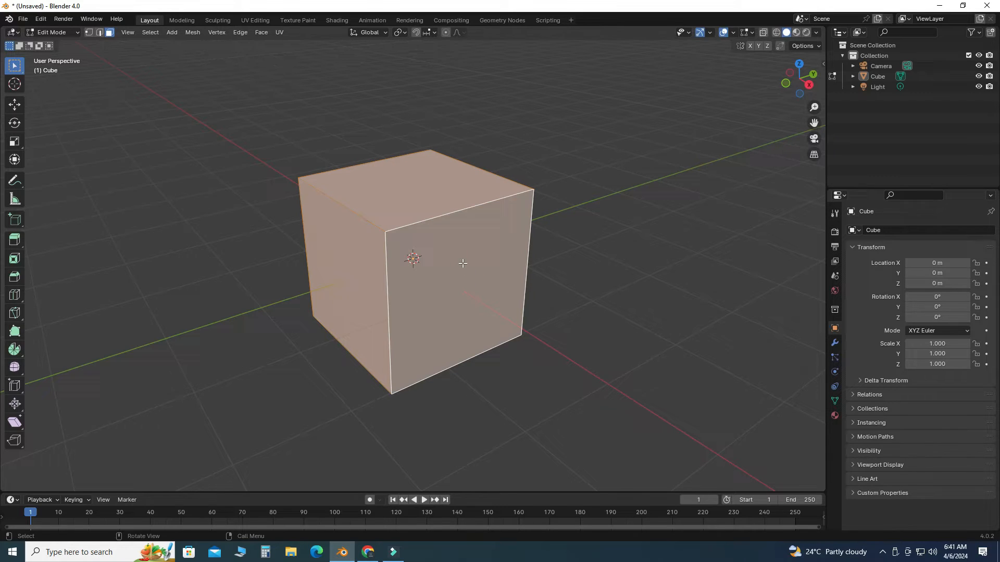
key(x)
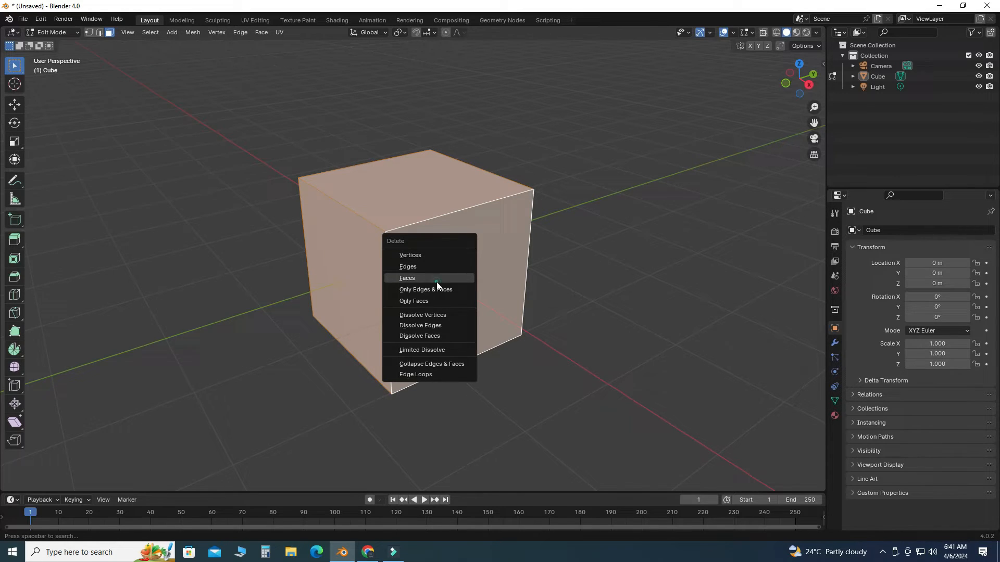
click(407, 277)
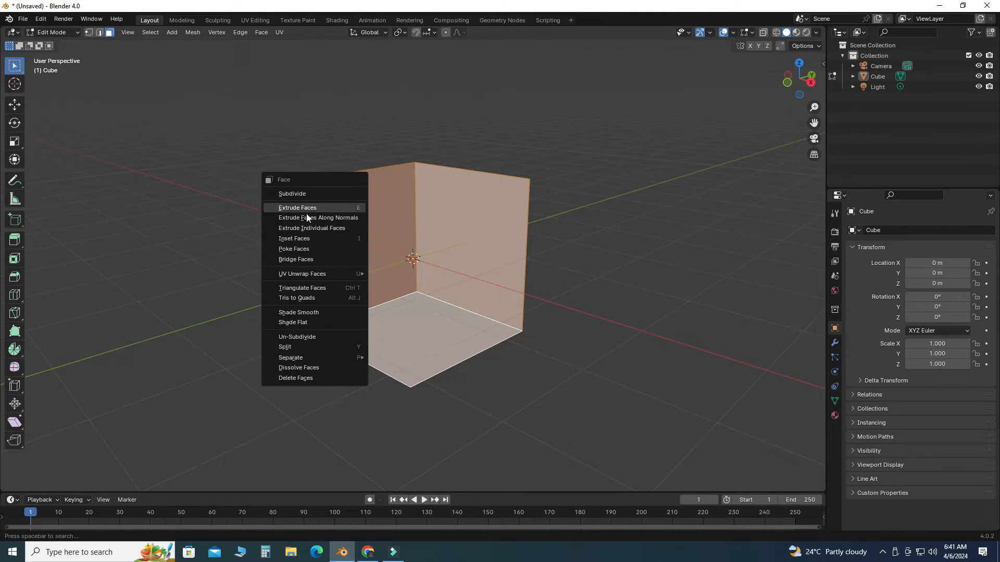
Extrude the remaining walls and floor along their normals to give them thickness
click(319, 217)
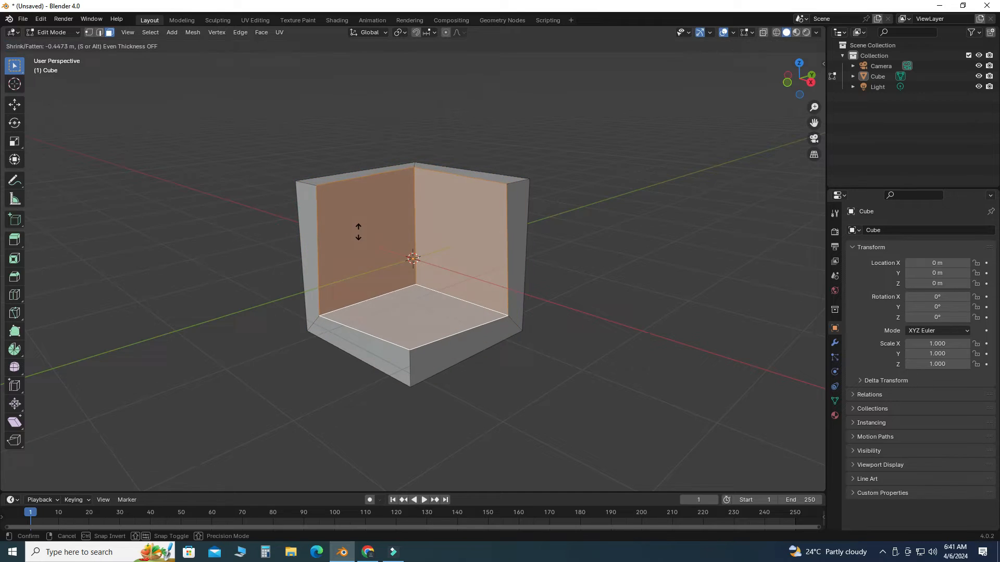
mouse_move(411, 235)
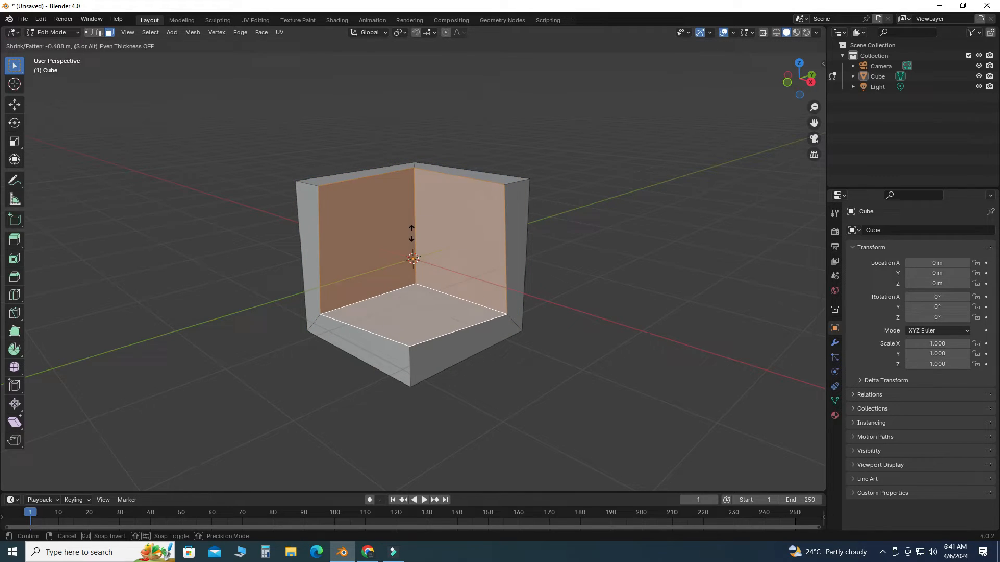
click(412, 256)
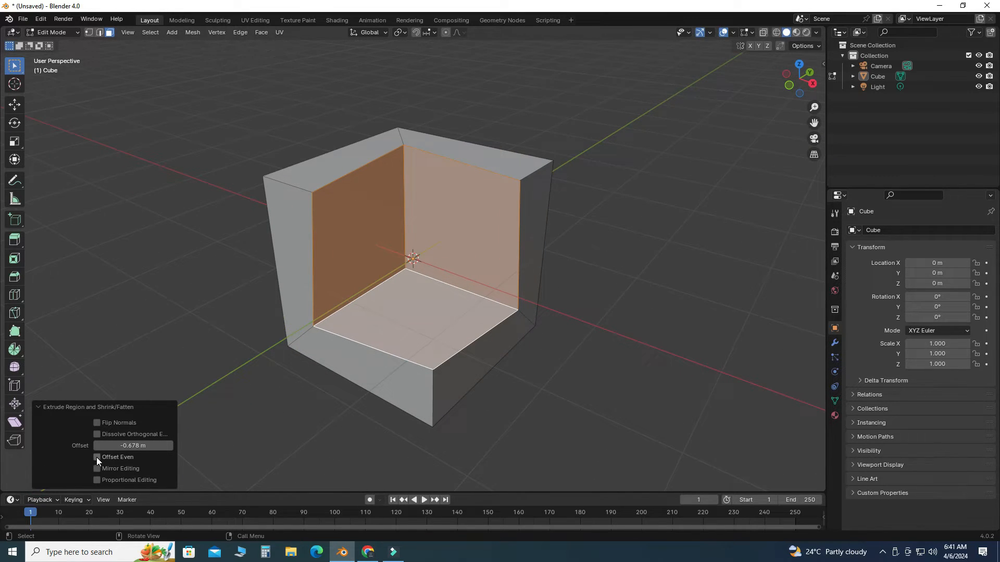
Enable Offset Even and adjust the other Extrude Region and Shrink/Fatten options
click(97, 457)
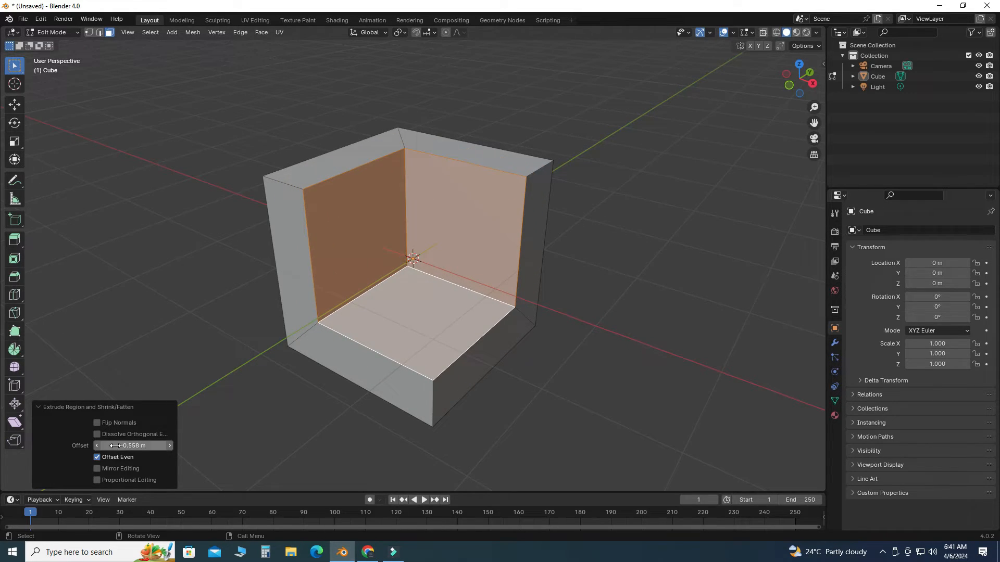
click(97, 434)
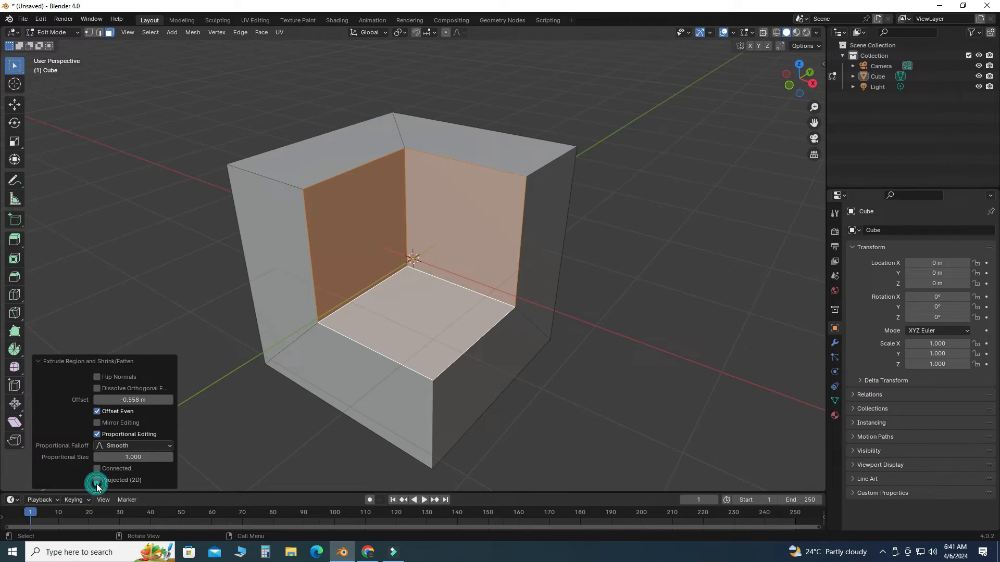
click(96, 479)
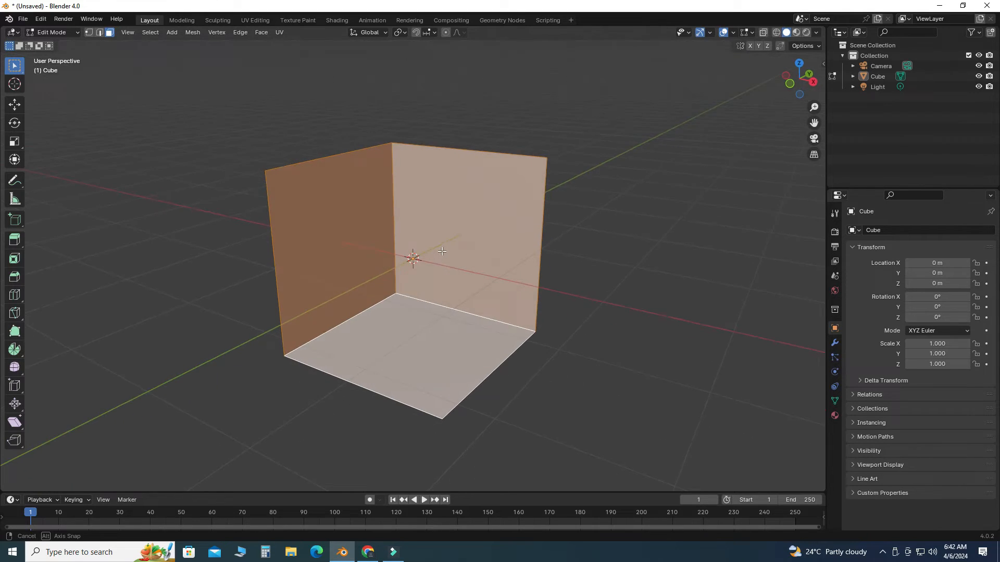
Add a Solidify modifier to the cube from the Modifier Properties
click(834, 342)
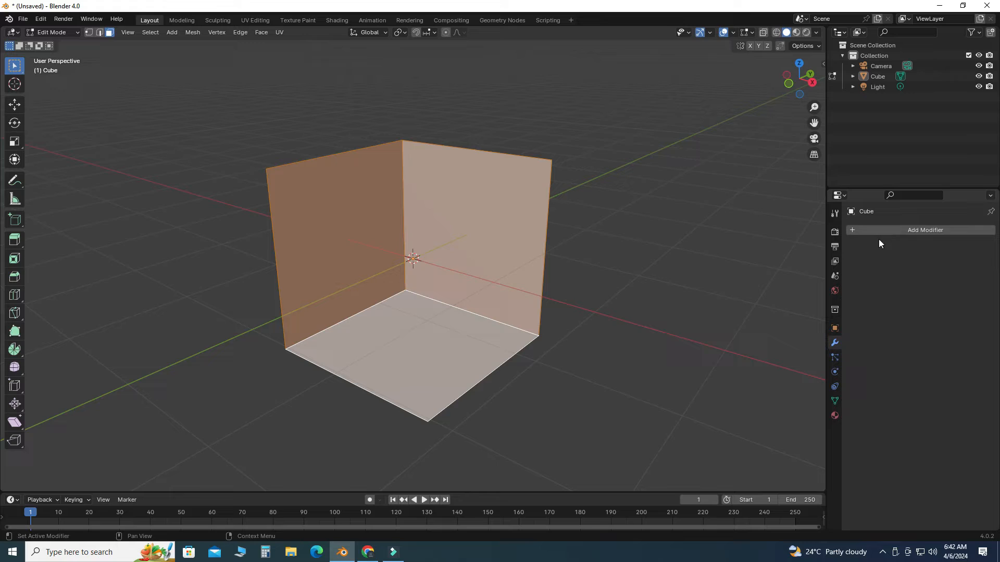
click(924, 229)
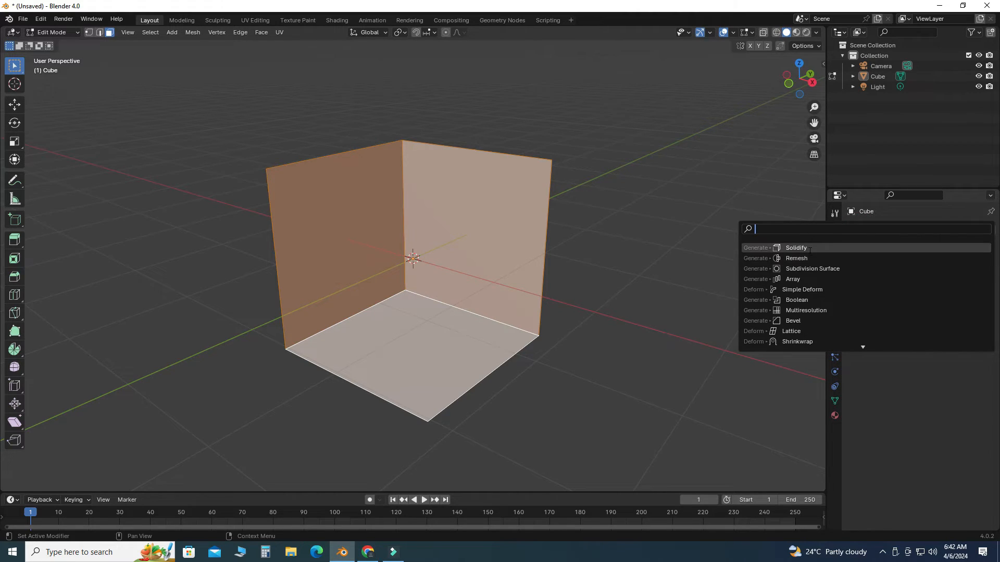
click(796, 248)
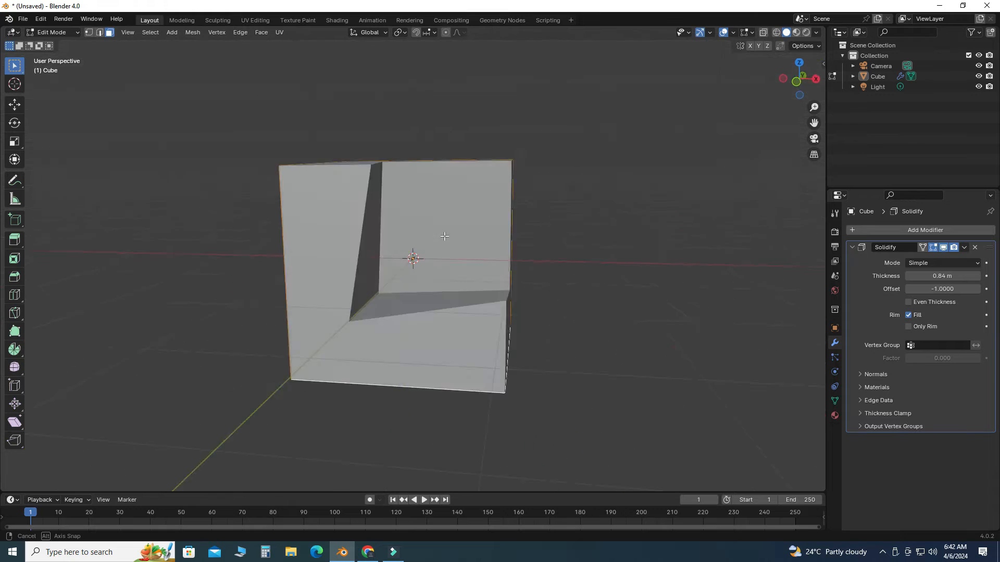
Enable Even Thickness on Solidify, adjust the offset, and set thickness to 0.51 m
click(908, 302)
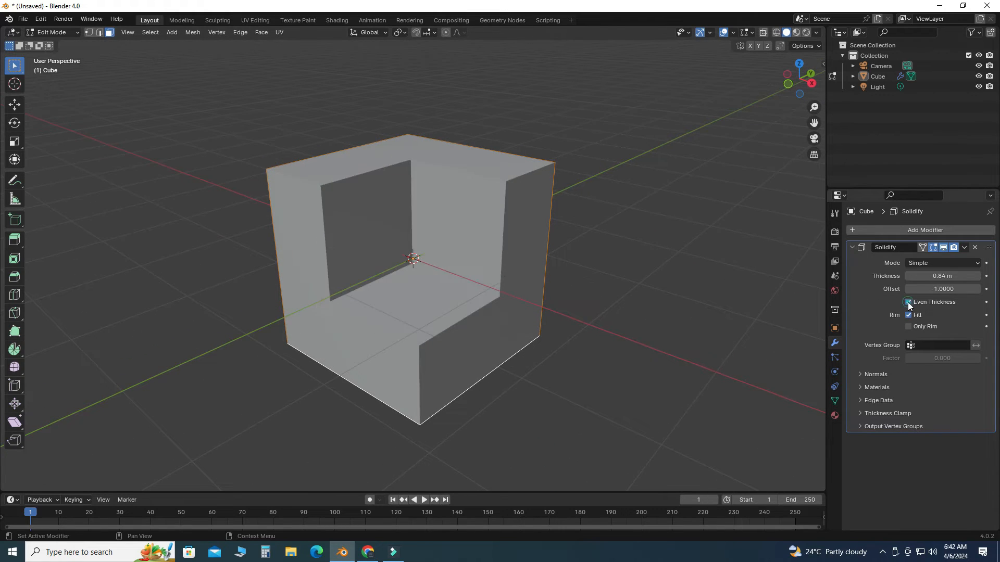
drag(942, 275, 919, 275)
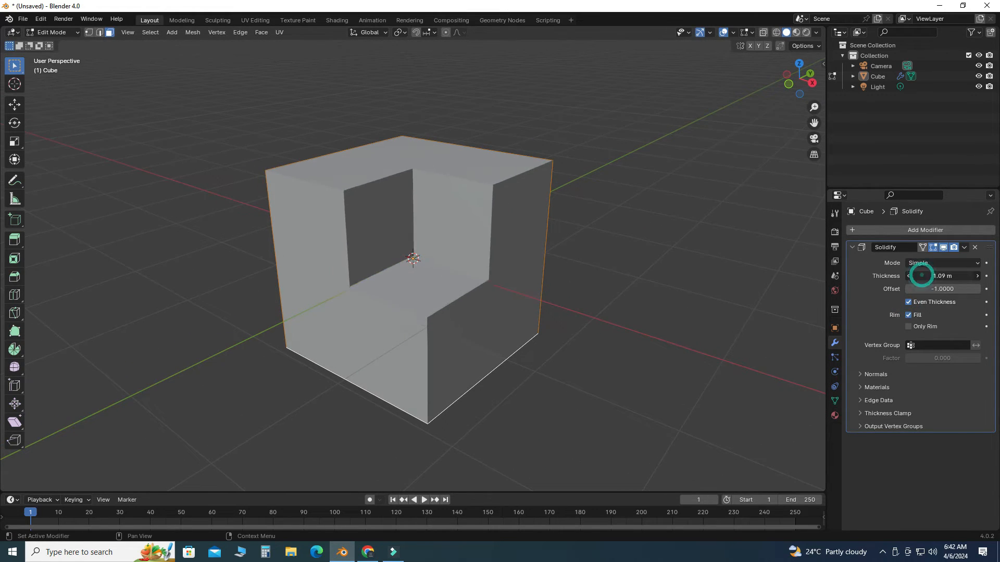
drag(925, 289, 950, 289)
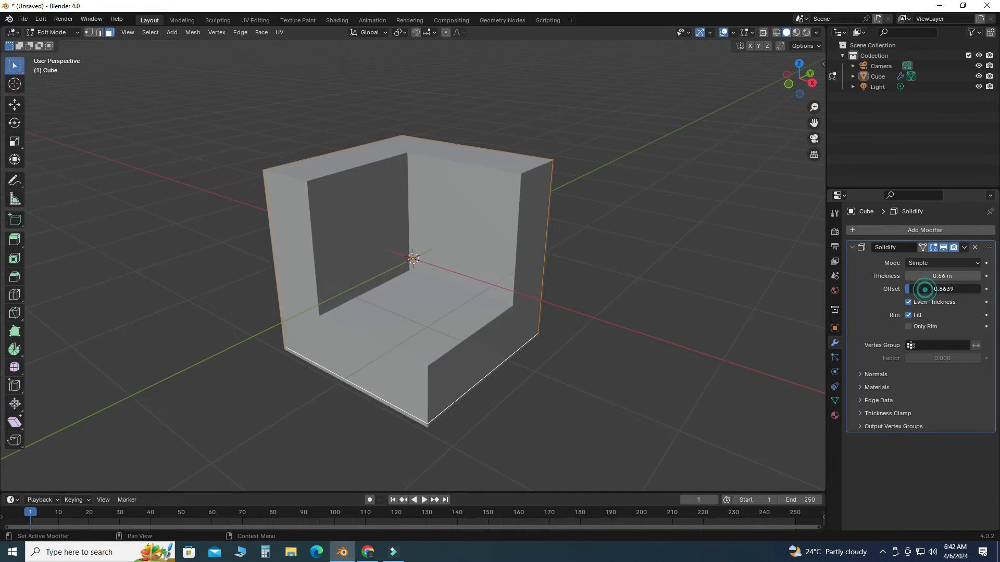
drag(925, 288, 937, 289)
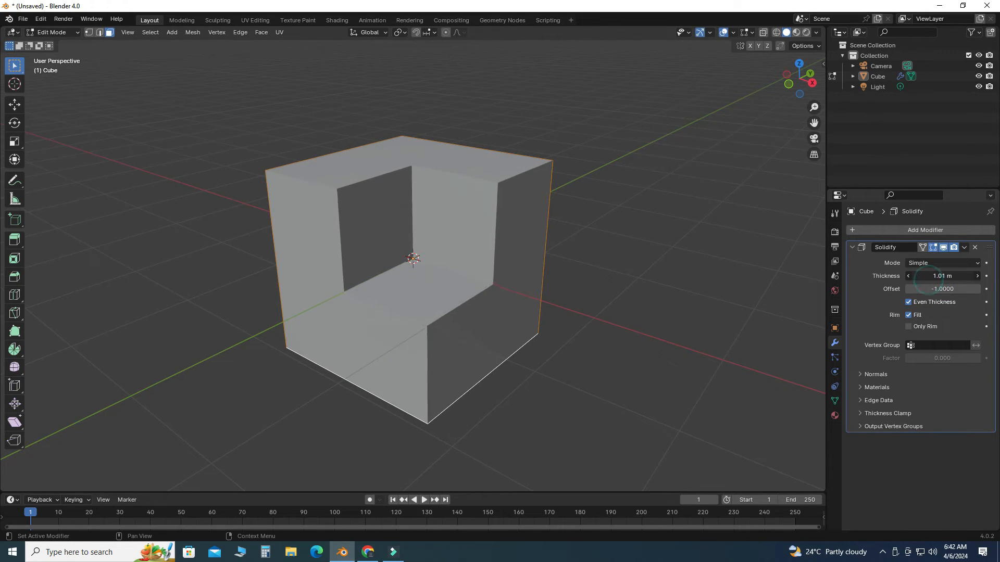
drag(944, 275, 931, 275)
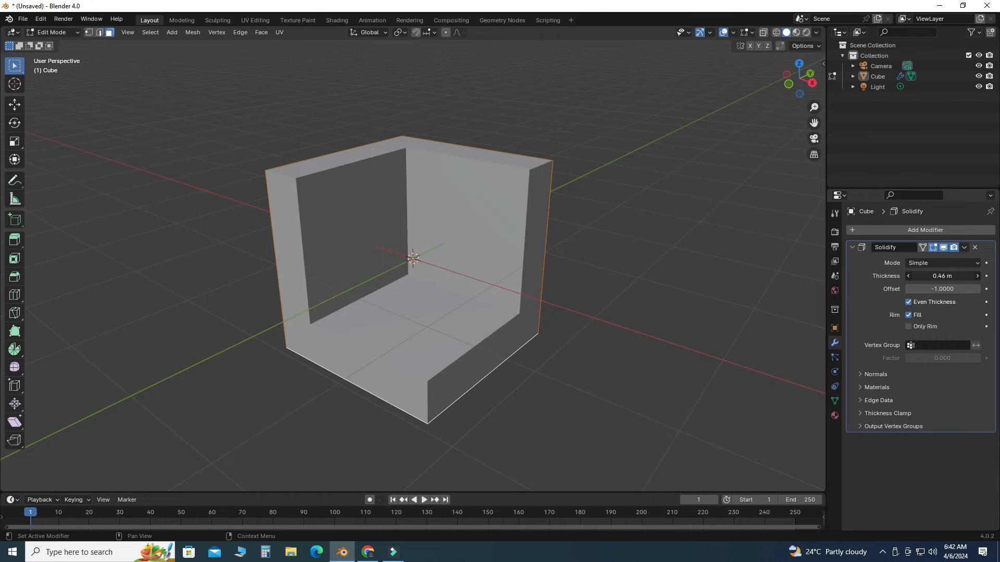
drag(938, 275, 949, 275)
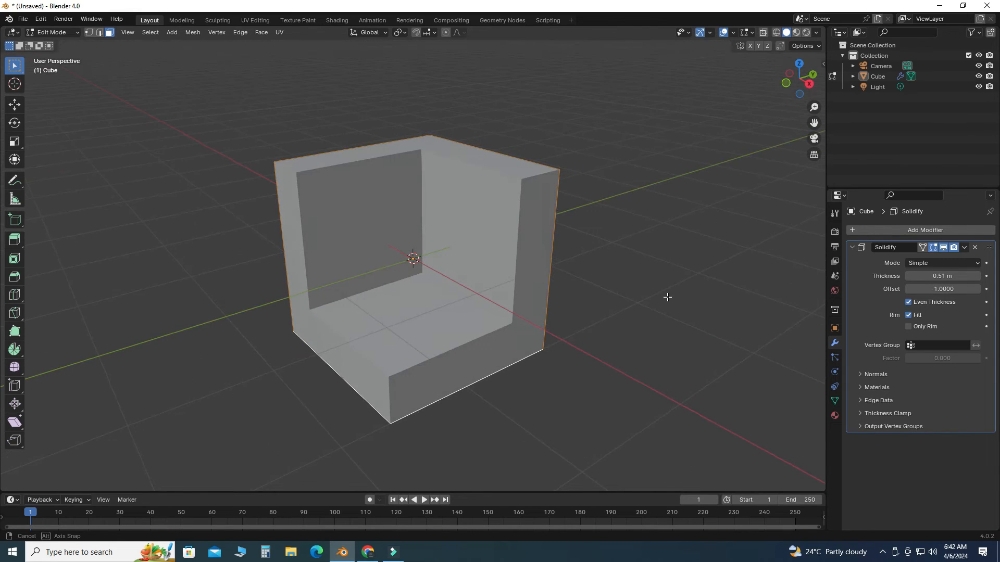
mouse_move(438, 356)
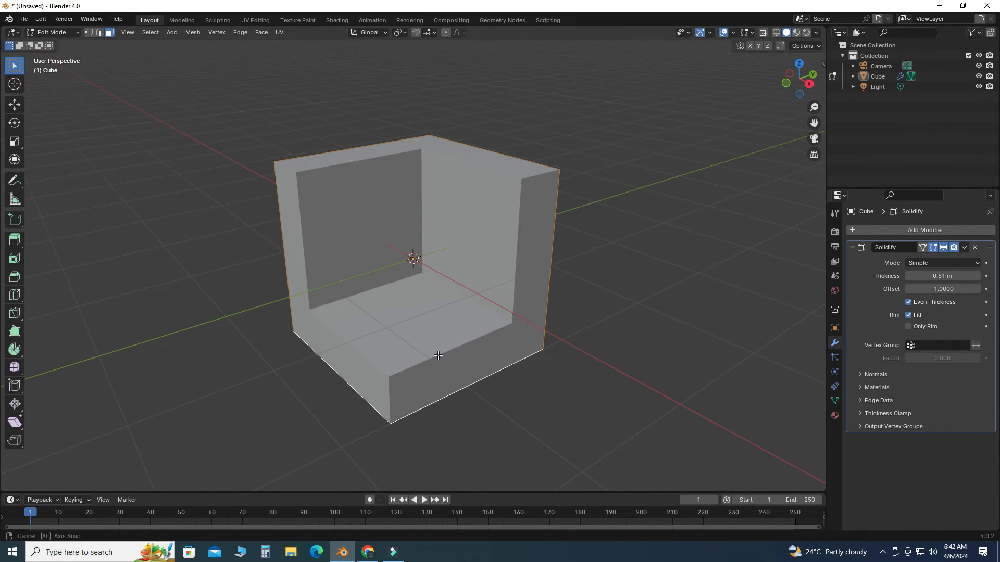